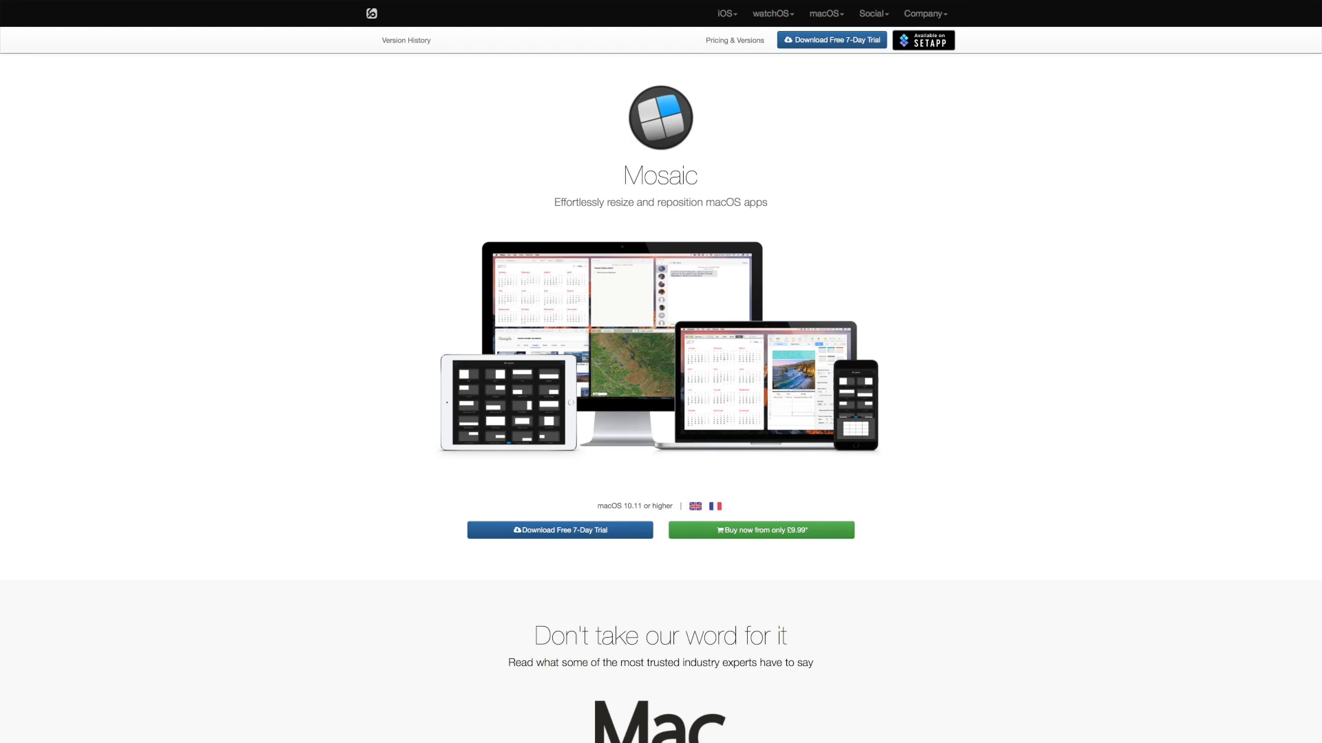
scroll(down, 3)
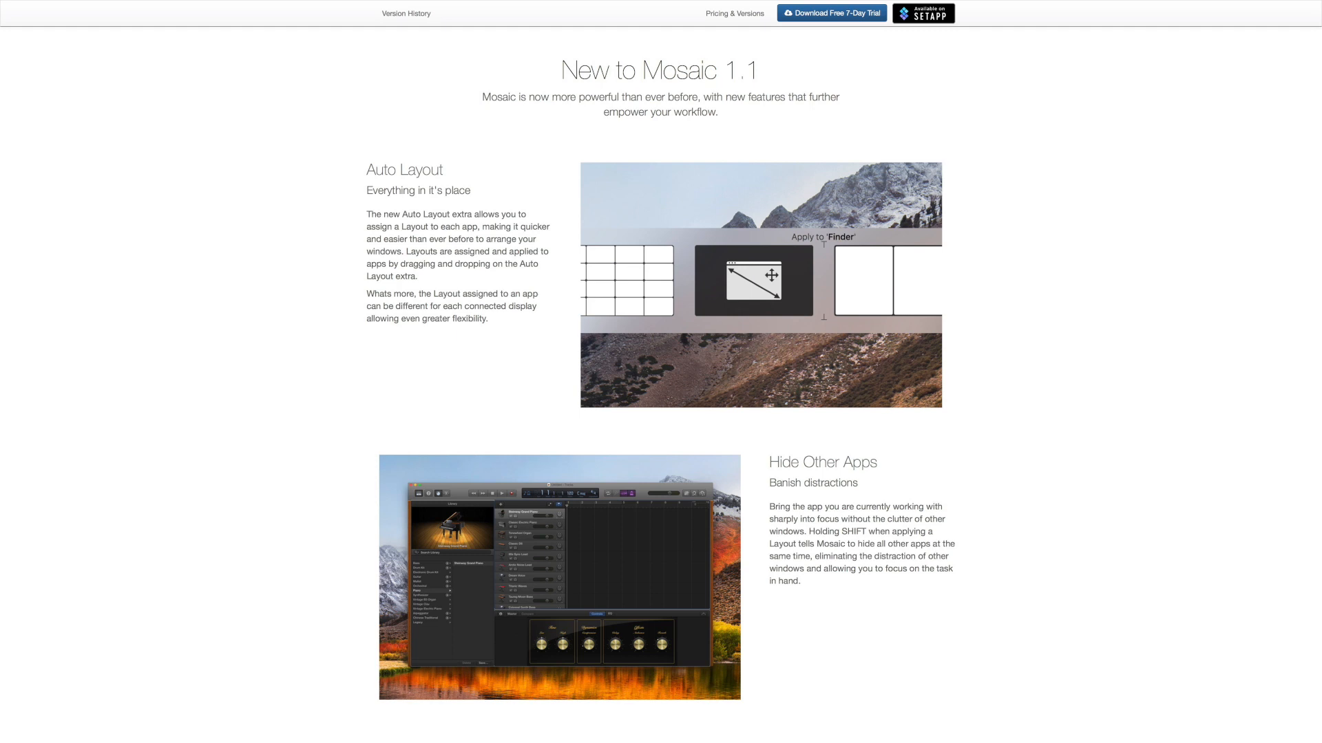
scroll(down, 3)
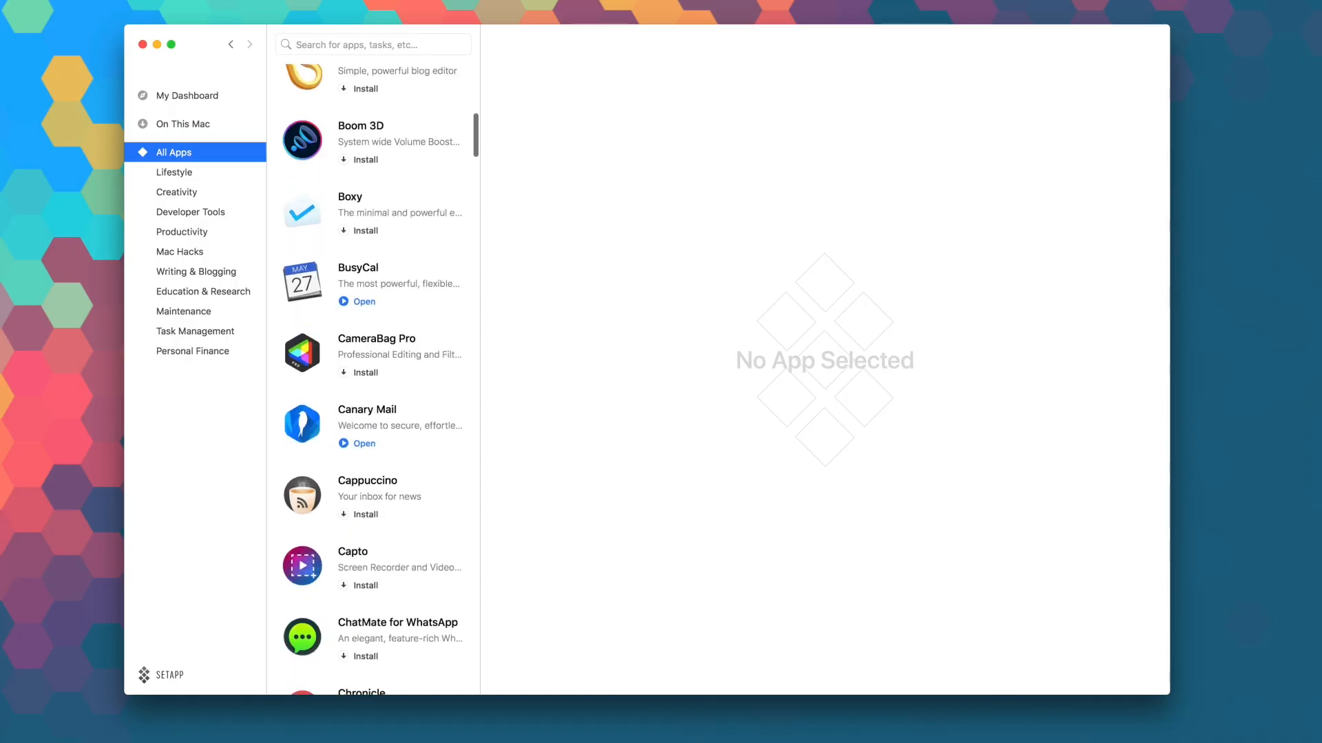
scroll(down, 3)
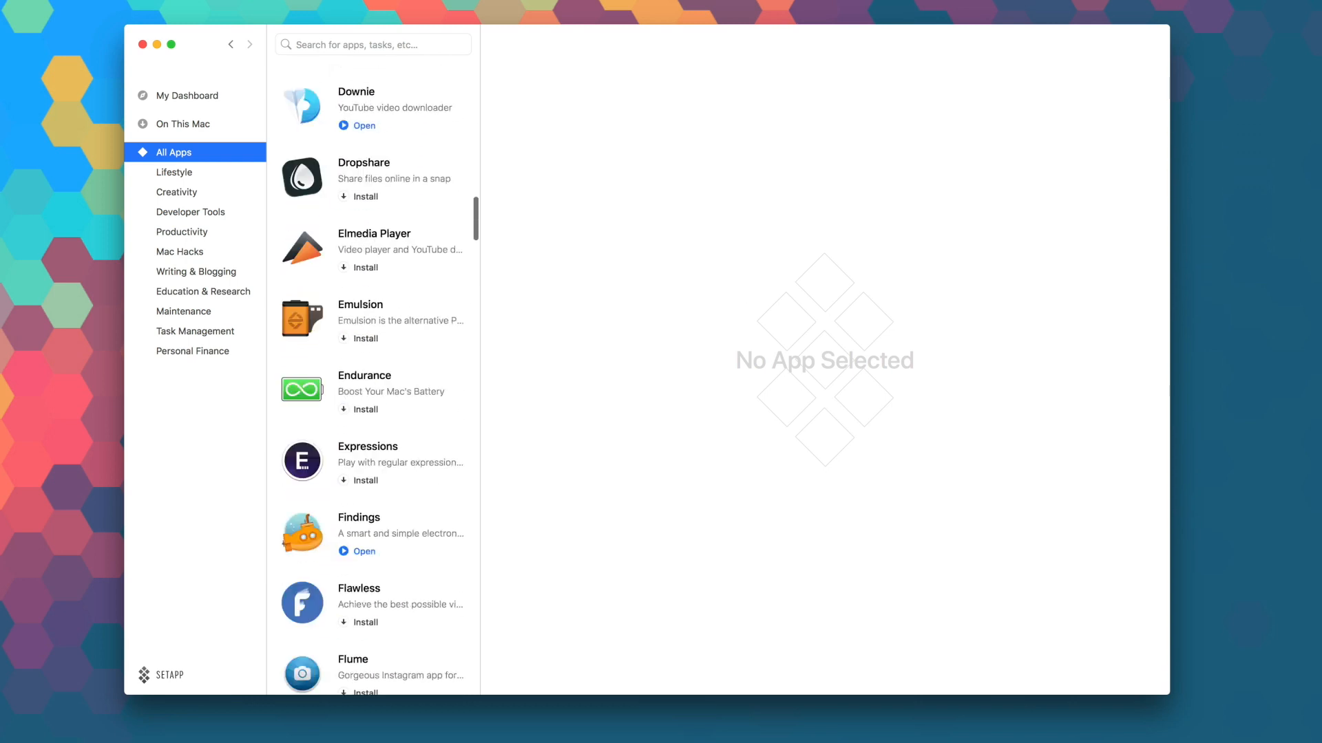